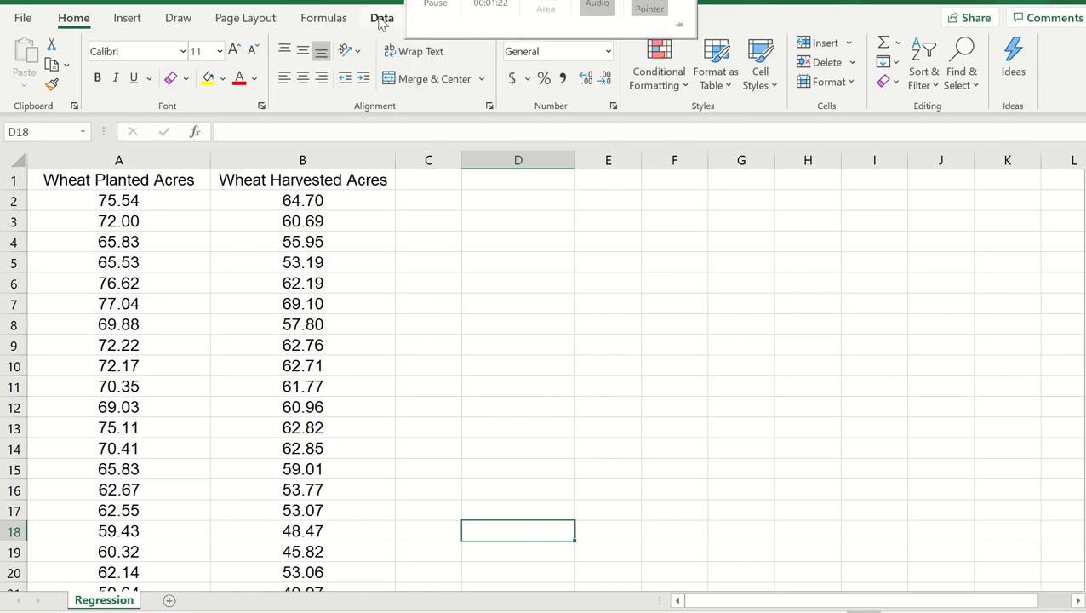
Enable the Analysis ToolPak add-in from the ribbon's Add-ins settings so Data Analysis is available.
click(381, 17)
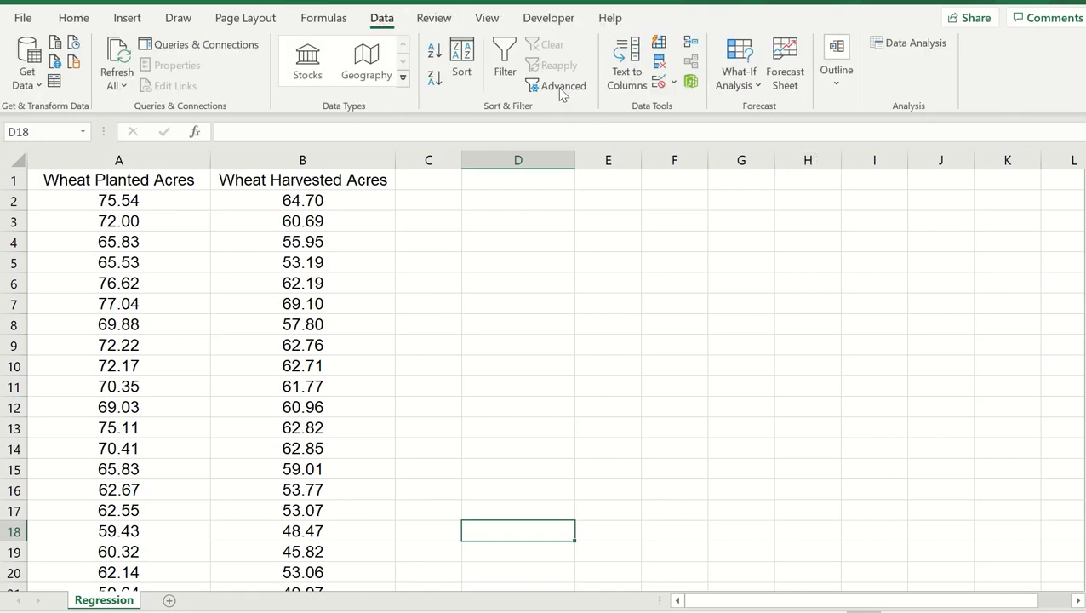
mouse_move(909, 43)
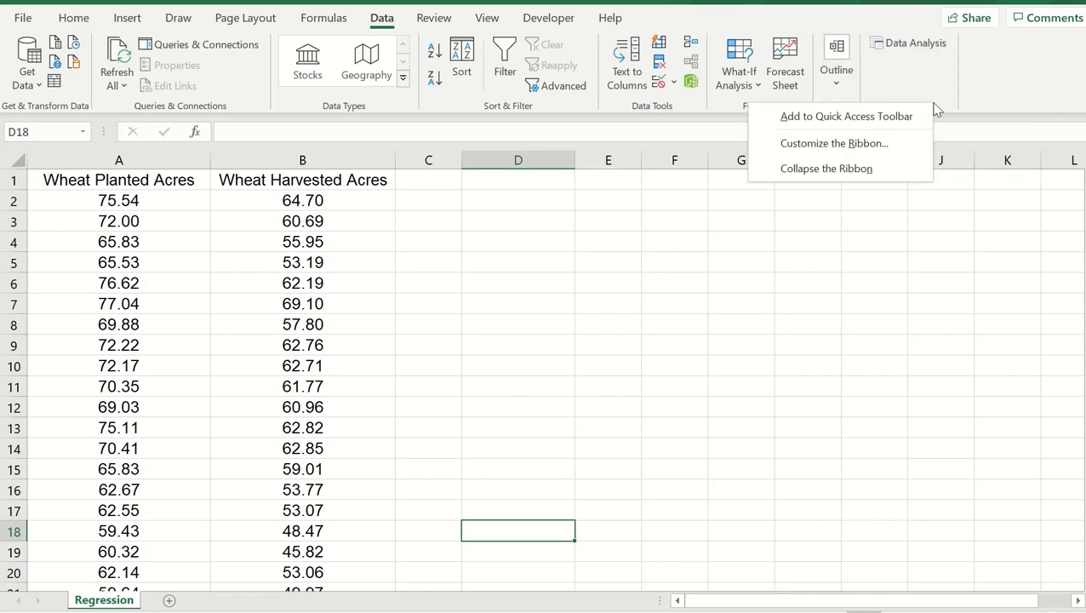
mouse_move(834, 143)
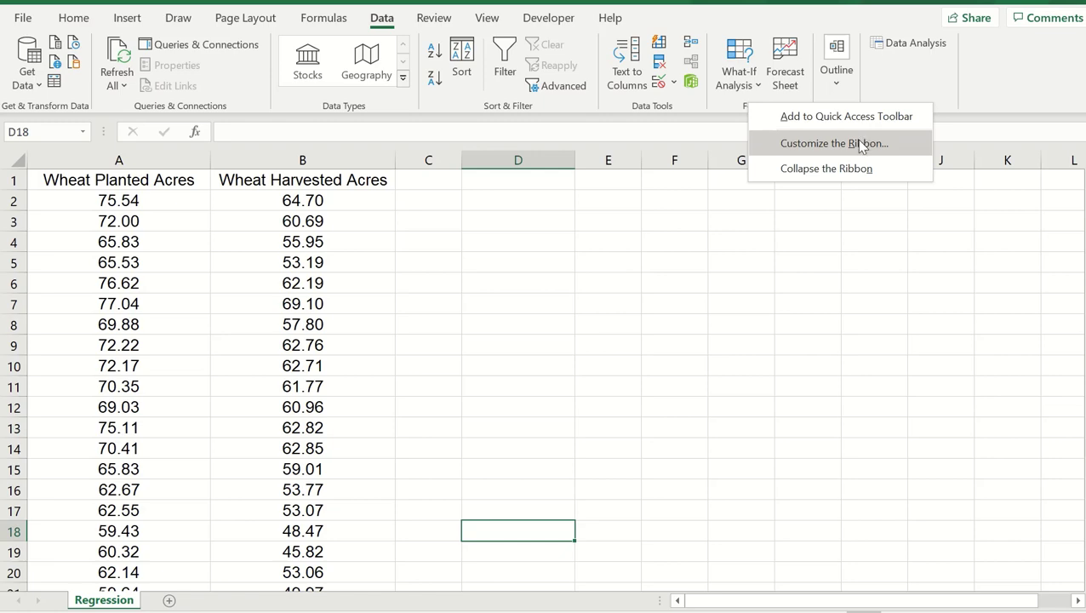
click(837, 143)
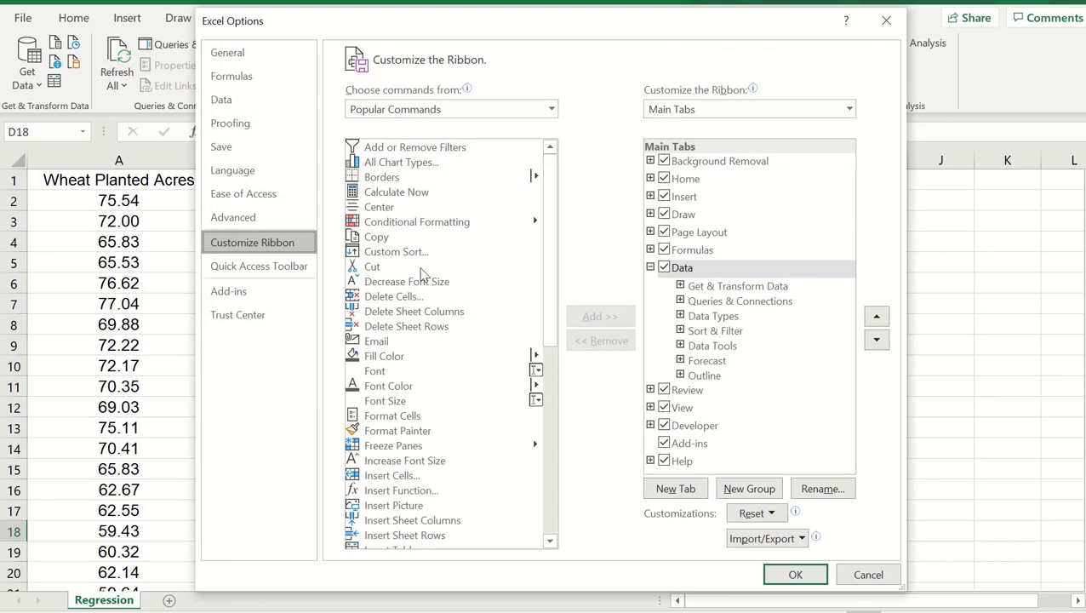
click(228, 289)
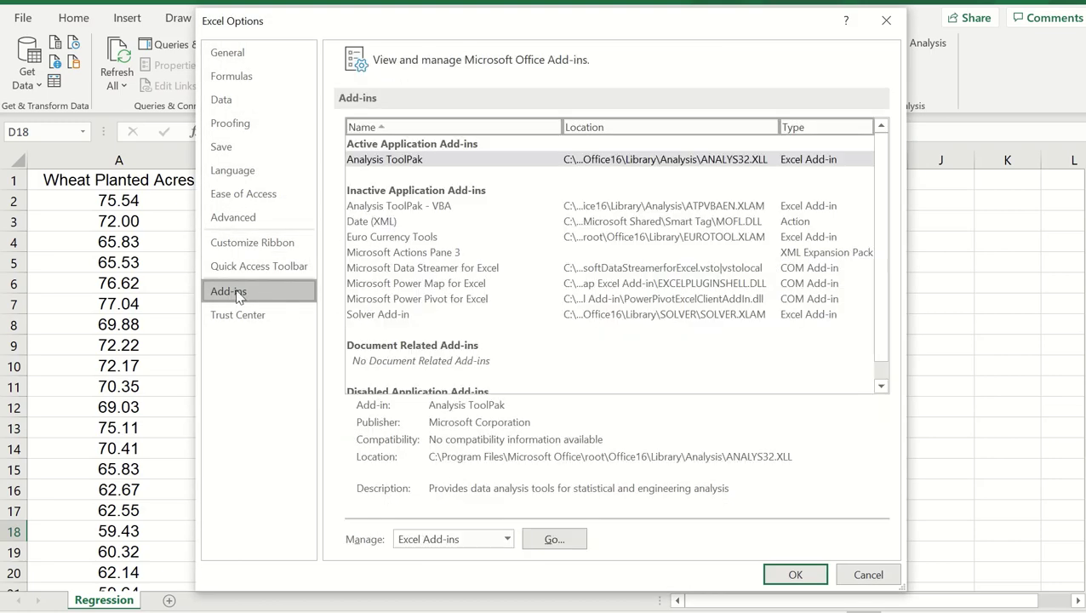
click(555, 537)
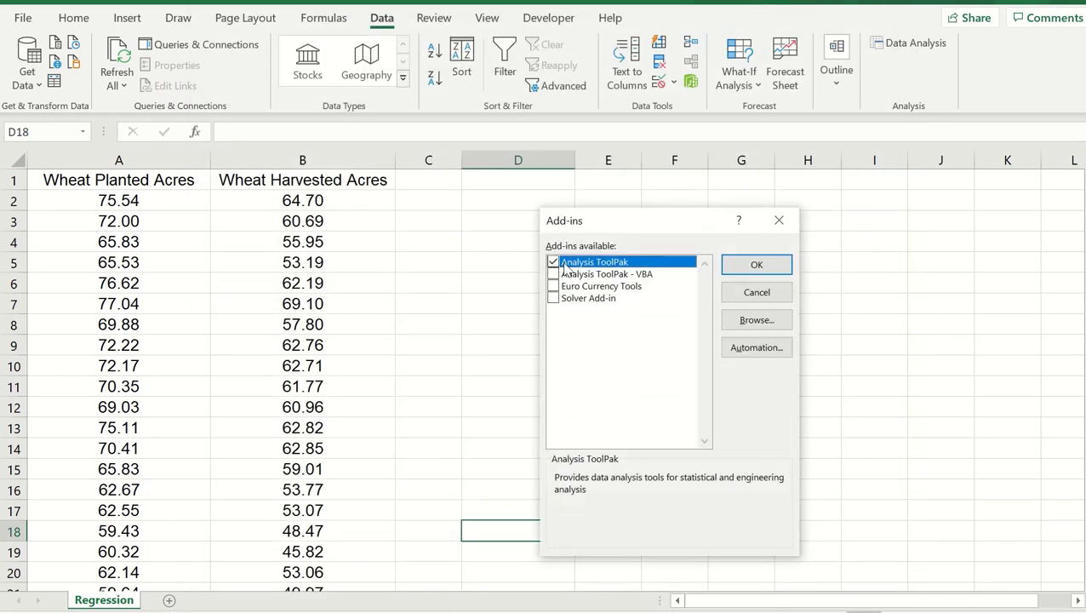
mouse_move(568, 269)
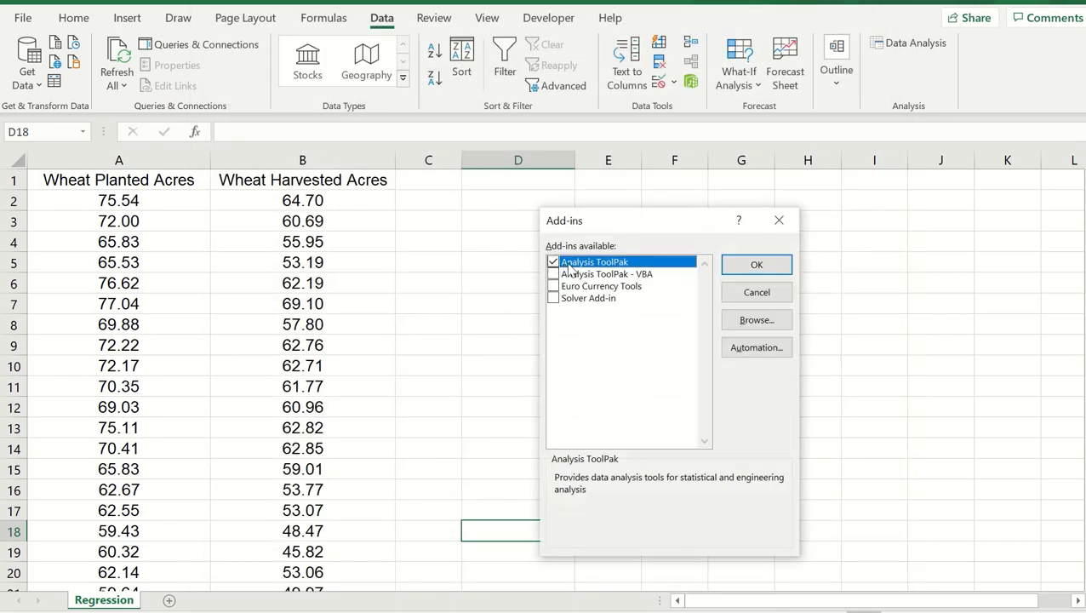
click(756, 264)
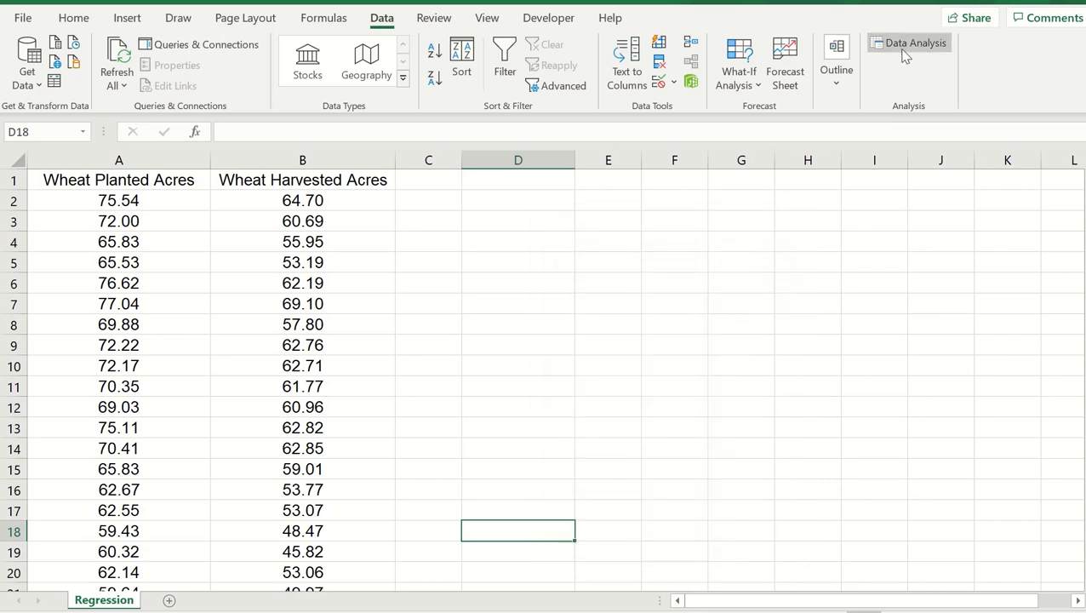
mouse_move(909, 42)
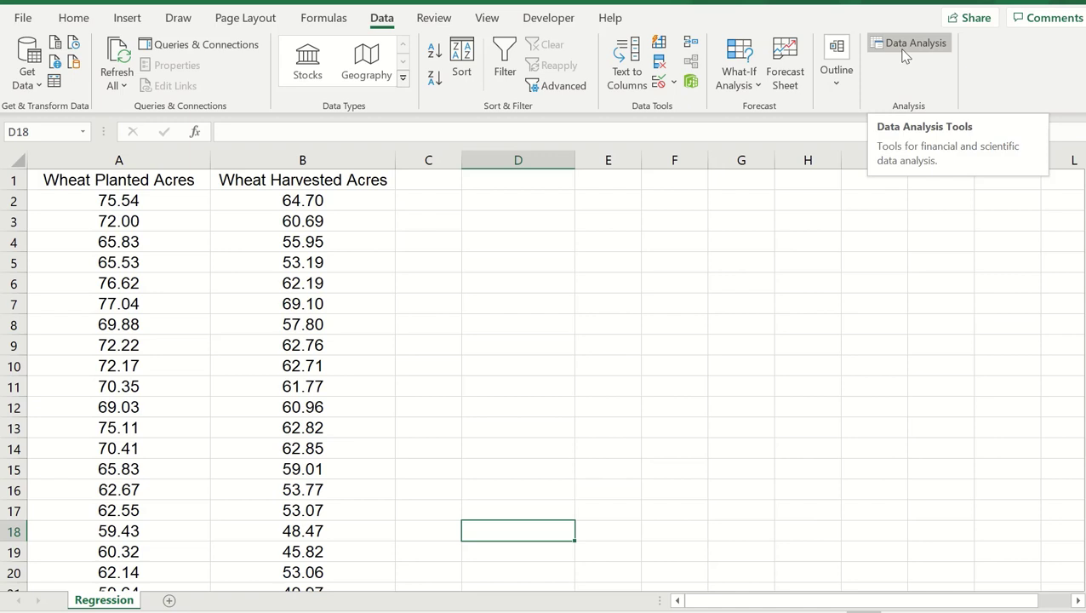
Choose Regression from the Data Analysis tools list and confirm to set it up.
click(909, 43)
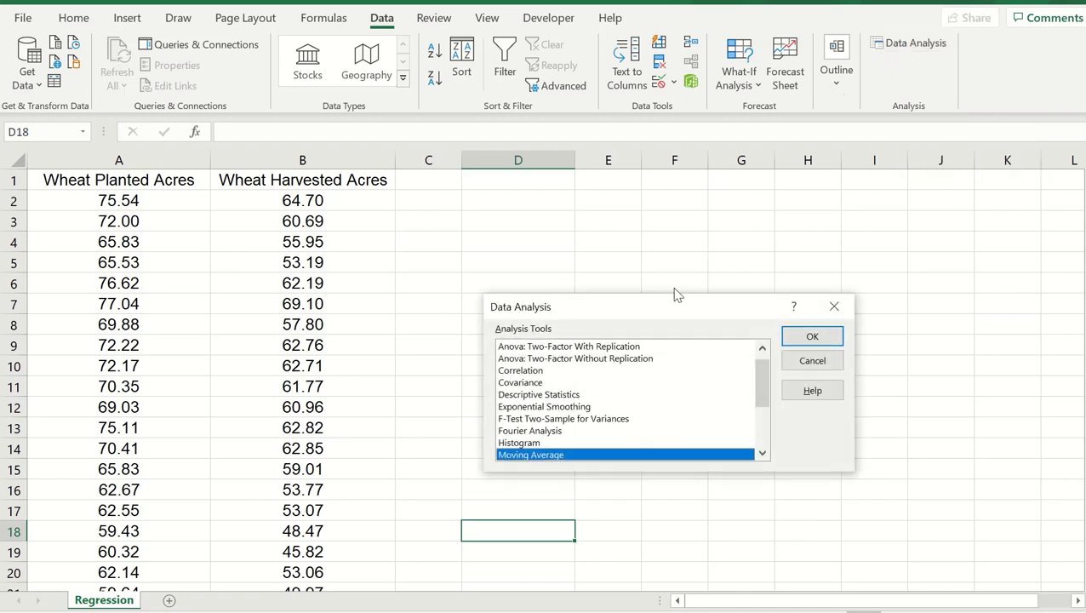
scroll(down, 3)
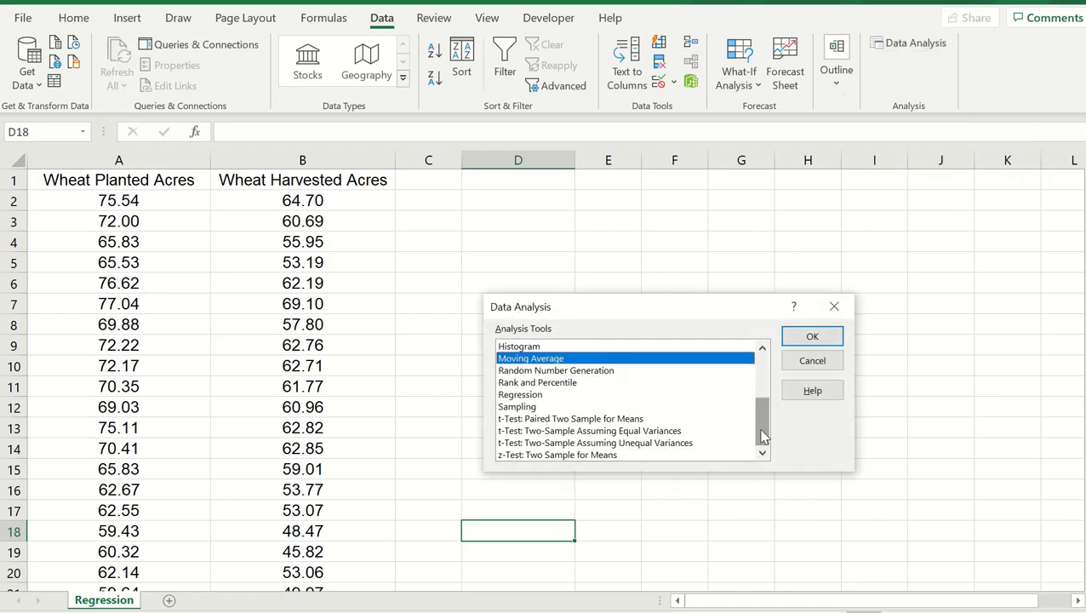
click(521, 395)
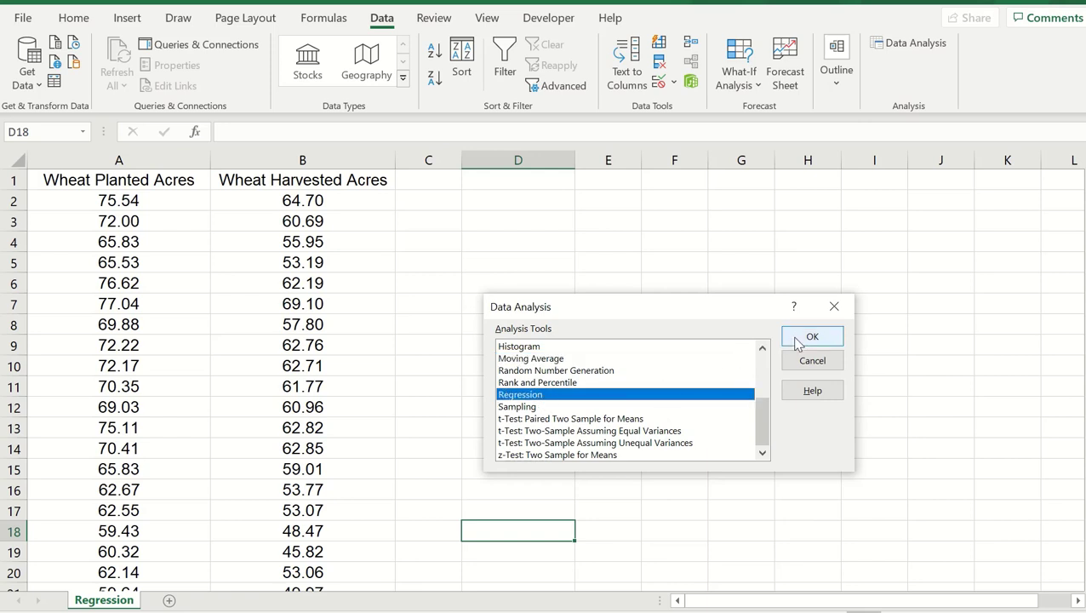
click(812, 337)
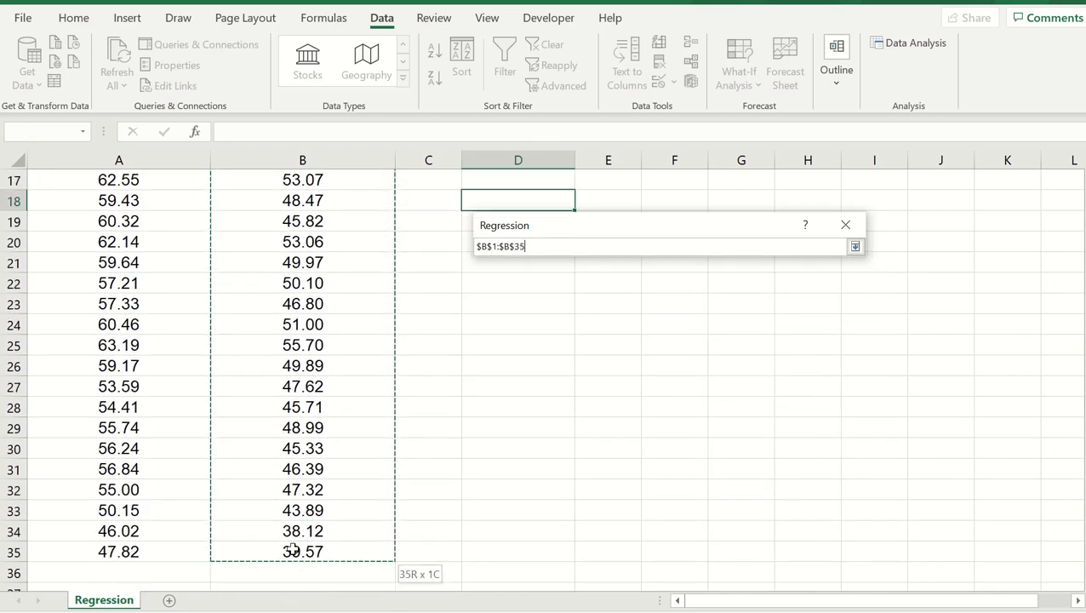
Run the regression with Y range B1:B35, X range A1:A35, Labels ticked and output at E1.
click(854, 245)
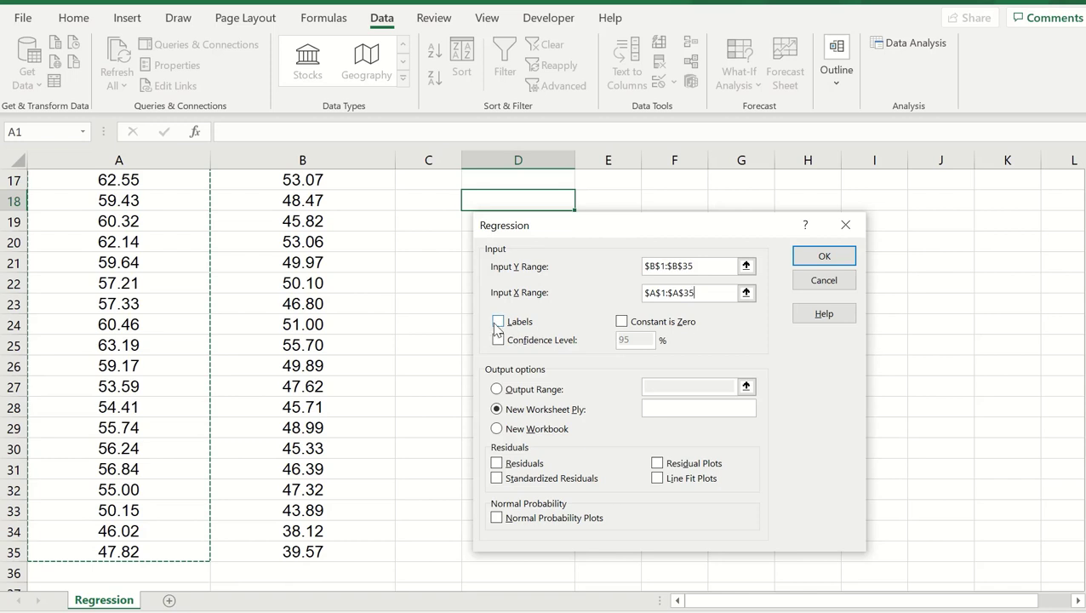
click(497, 320)
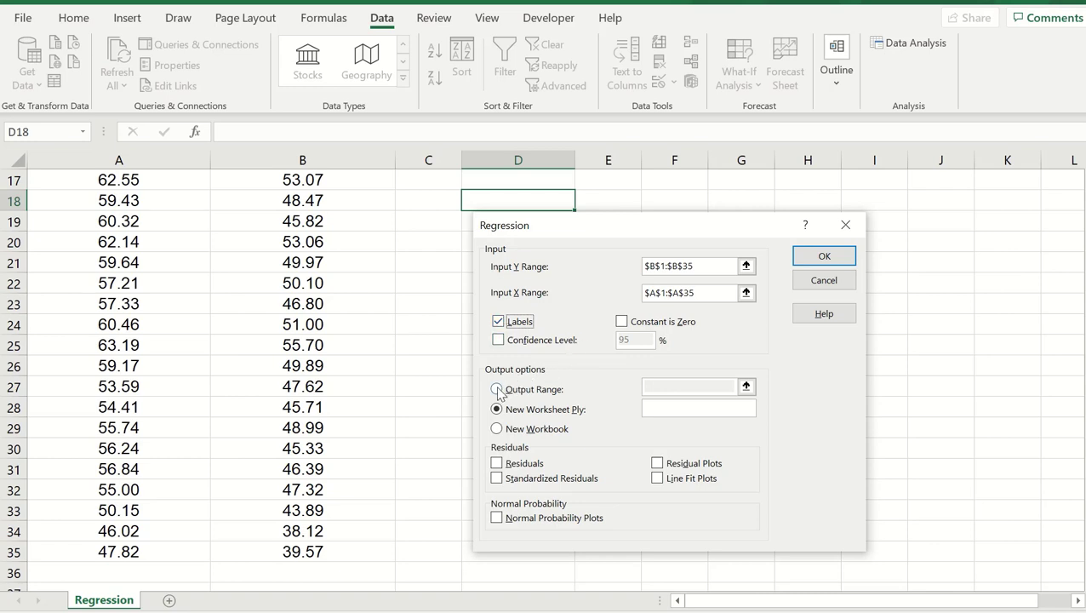
click(497, 388)
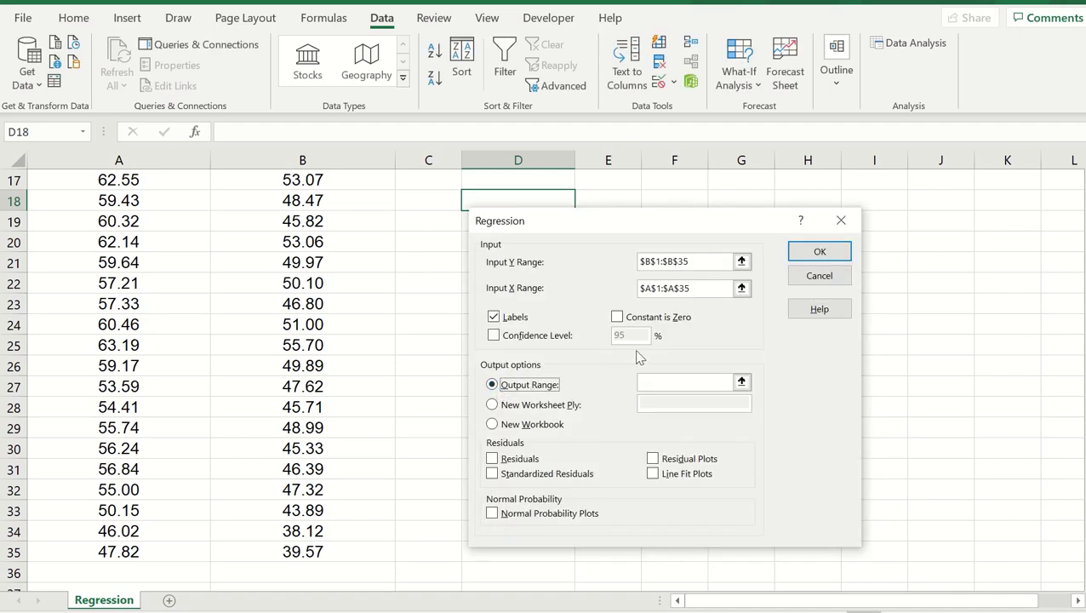
mouse_move(627, 262)
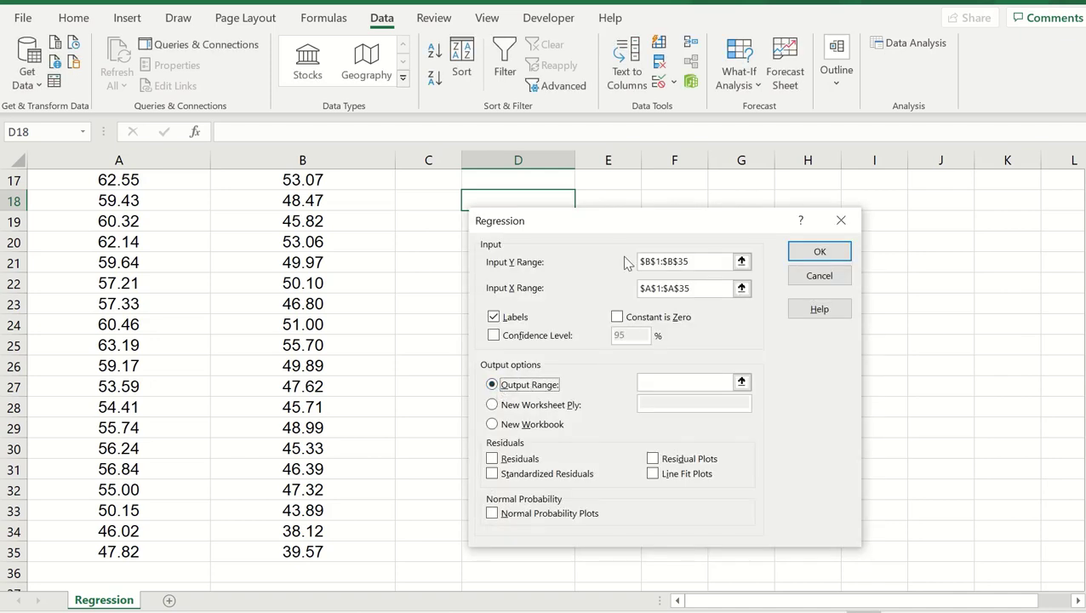
mouse_move(636, 216)
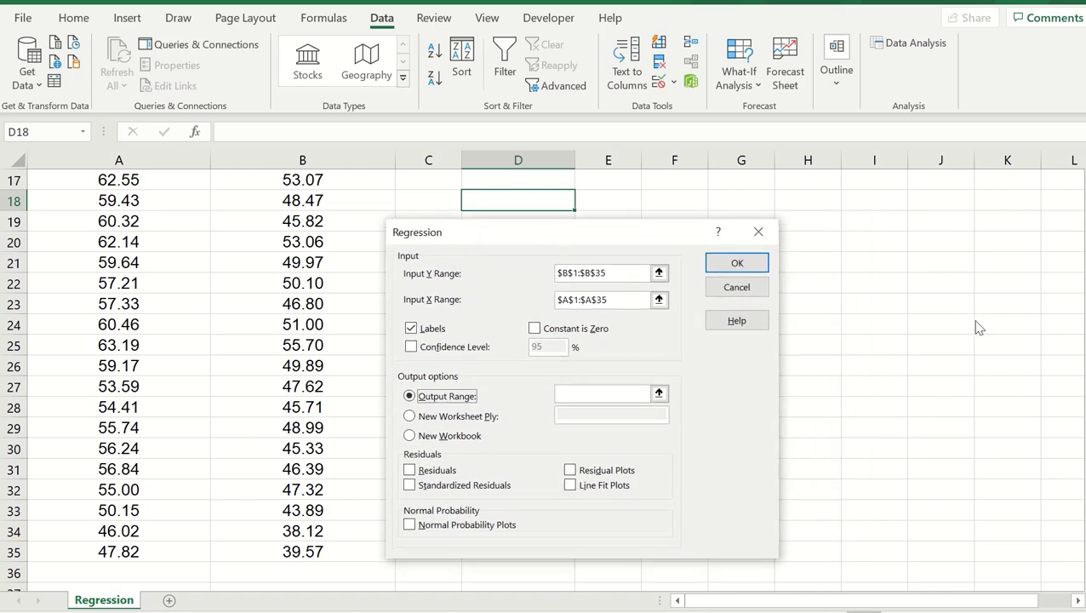
click(599, 392)
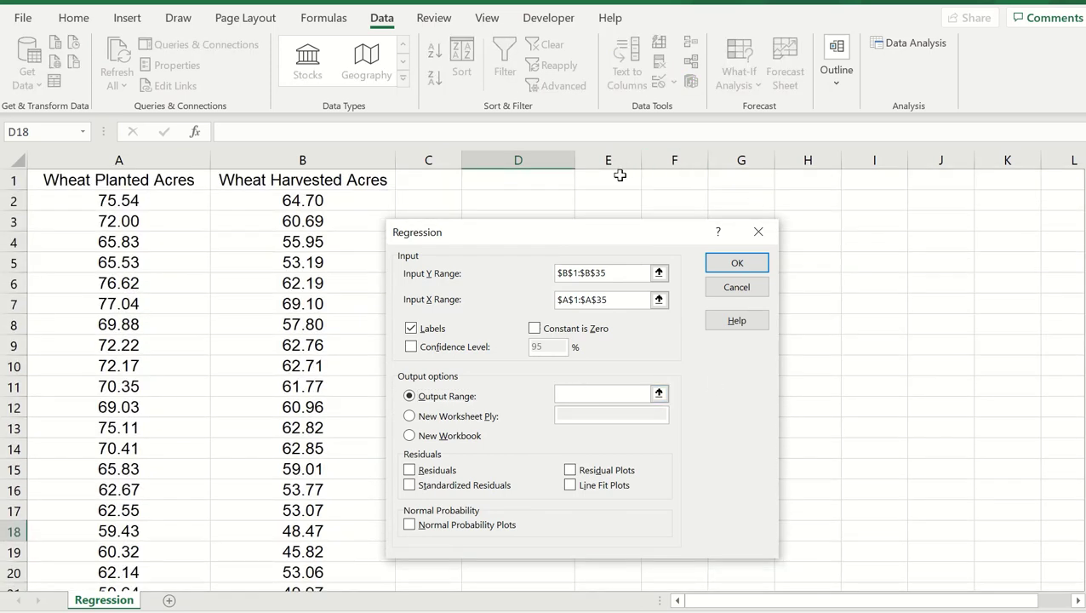
click(607, 181)
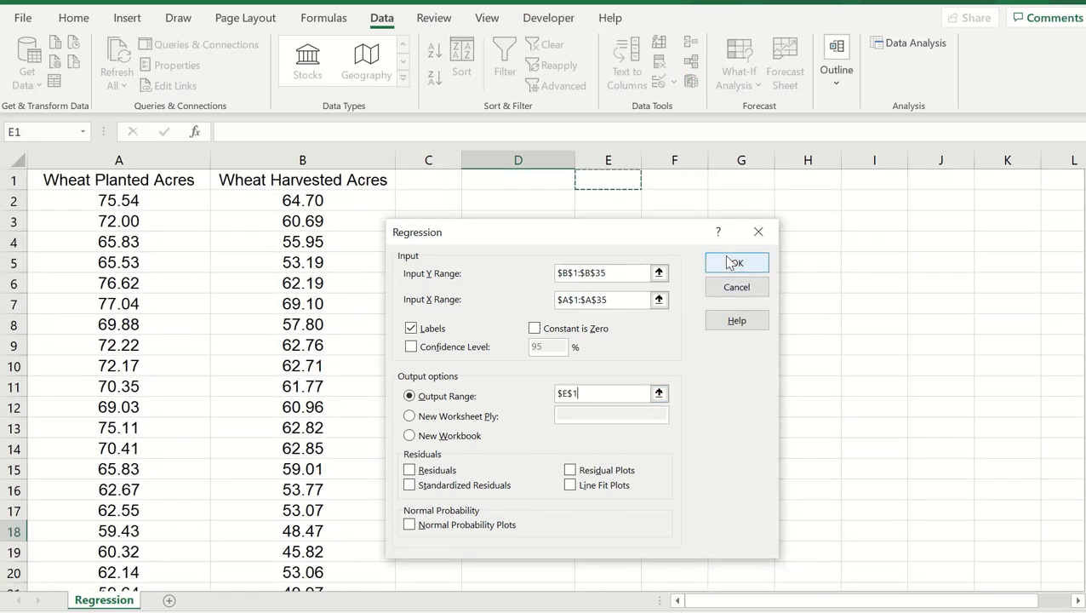
click(735, 262)
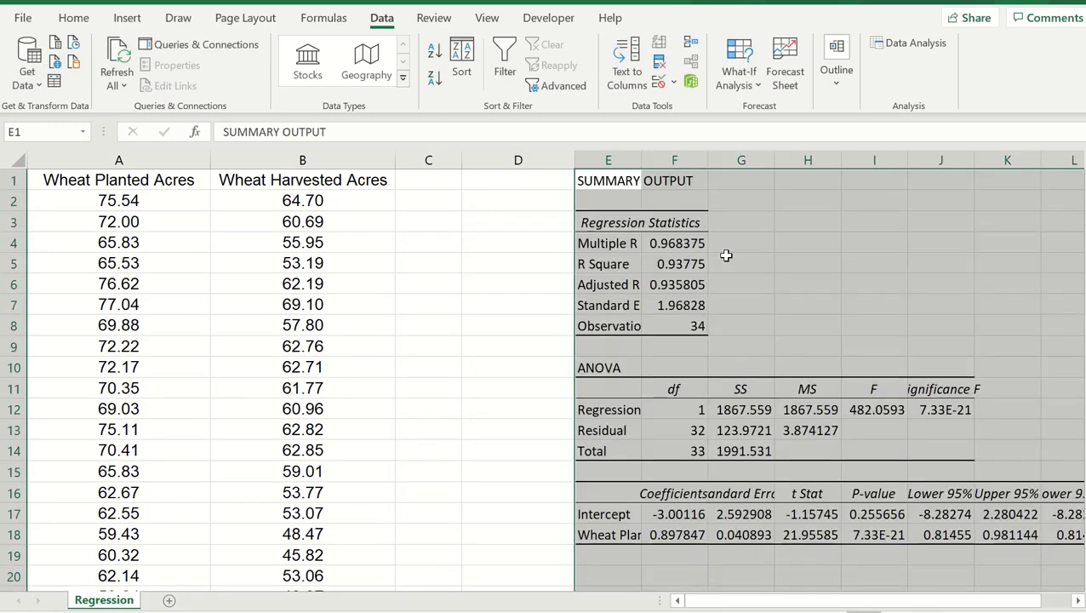
mouse_move(604, 264)
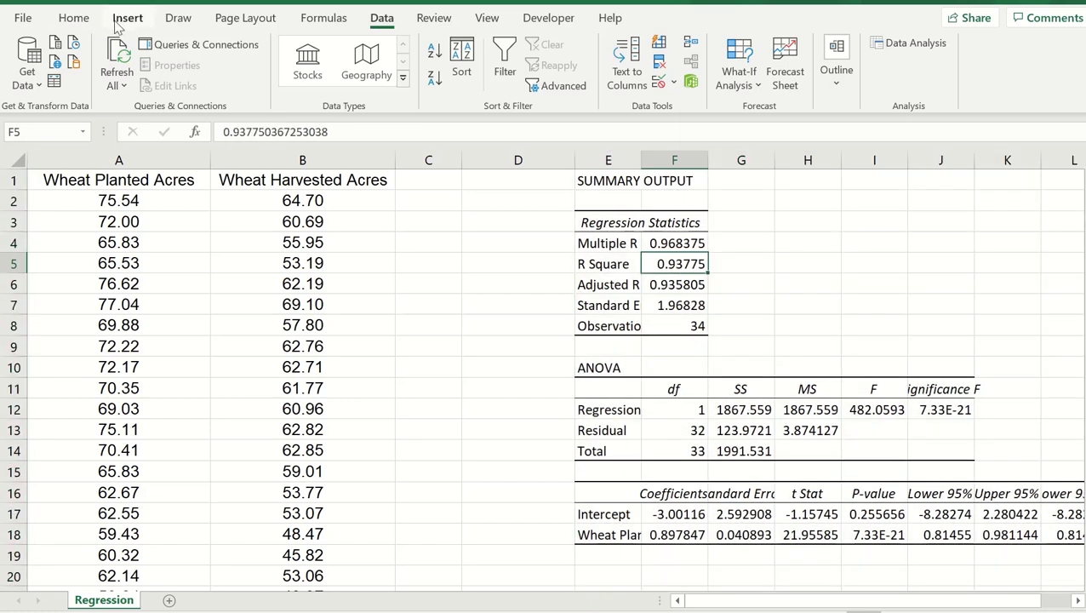
Select cell F5 to show the full R Square value 0.937750367253038 and view the coefficient table.
click(128, 17)
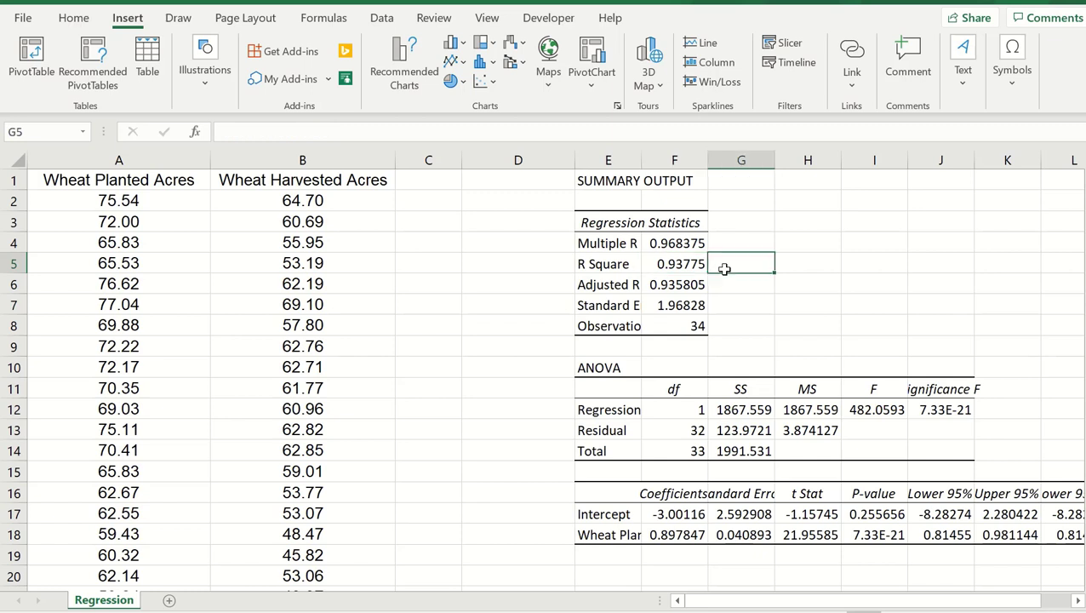
click(674, 262)
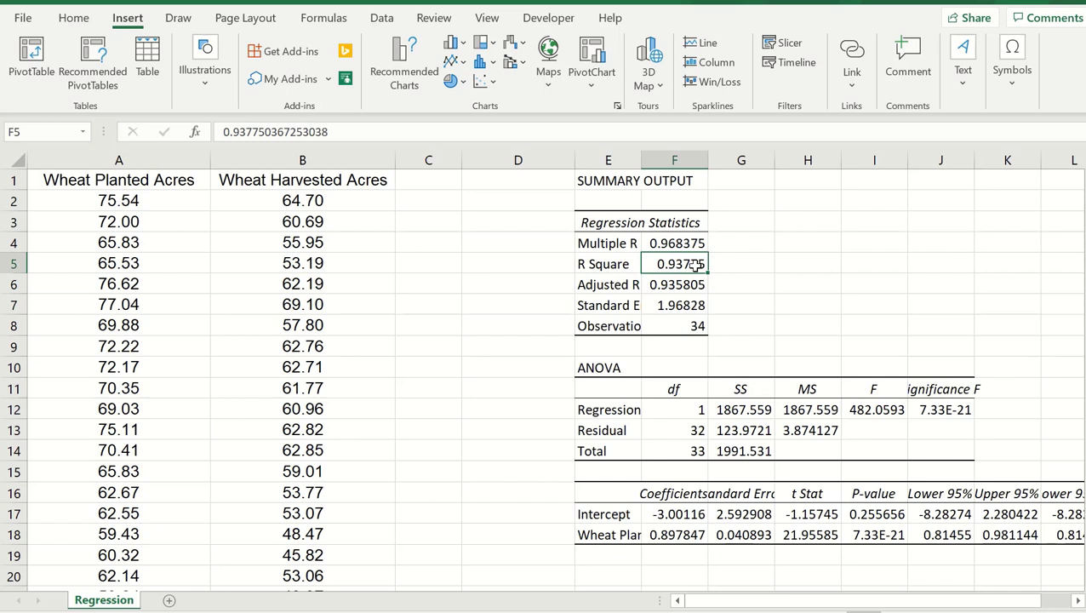
scroll(right, 3)
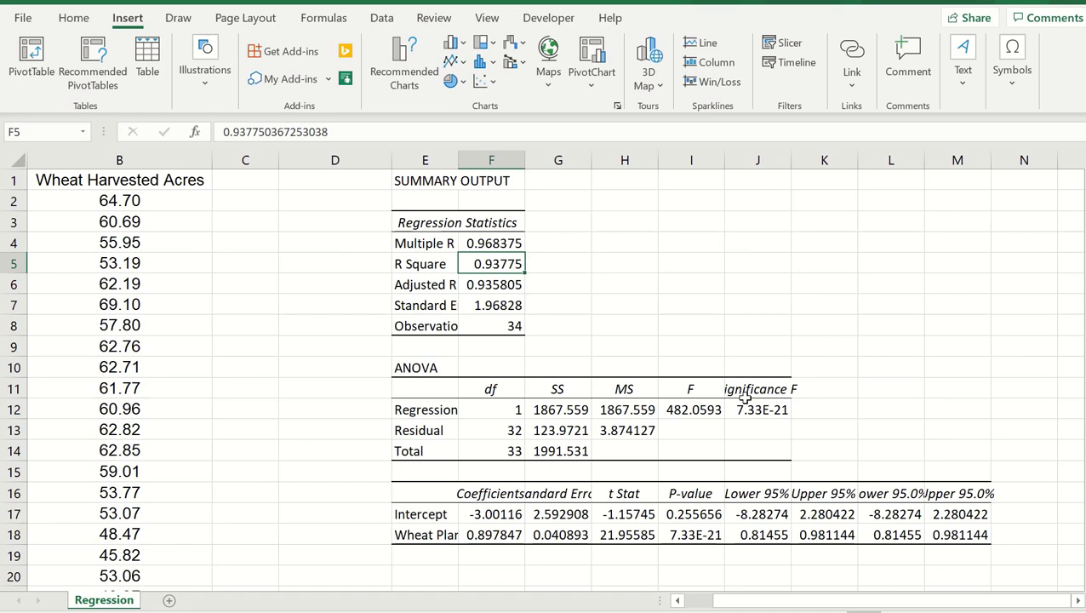
mouse_move(735, 402)
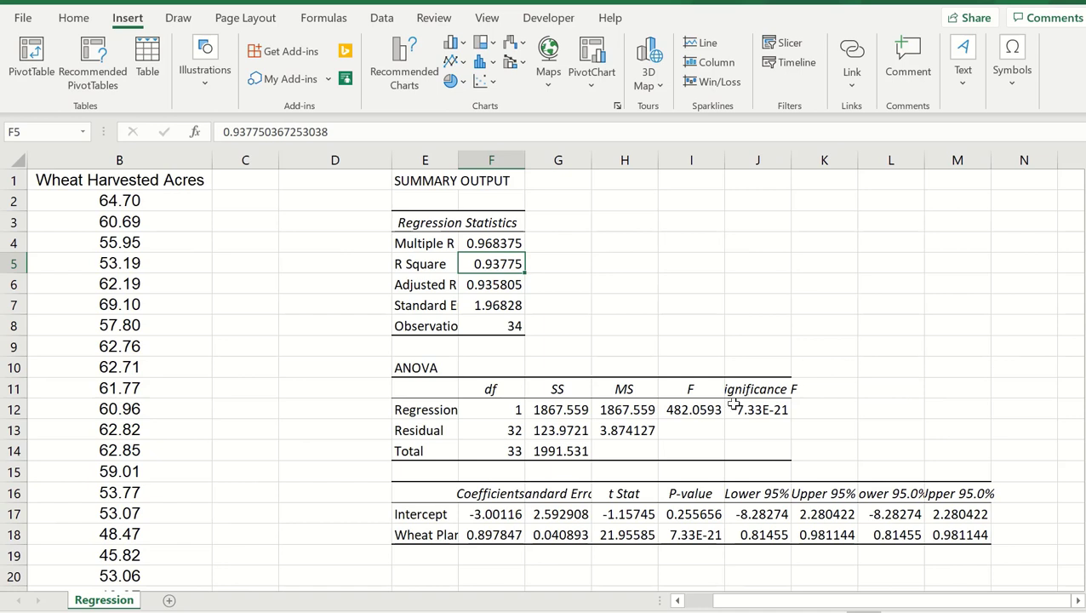
mouse_move(703, 543)
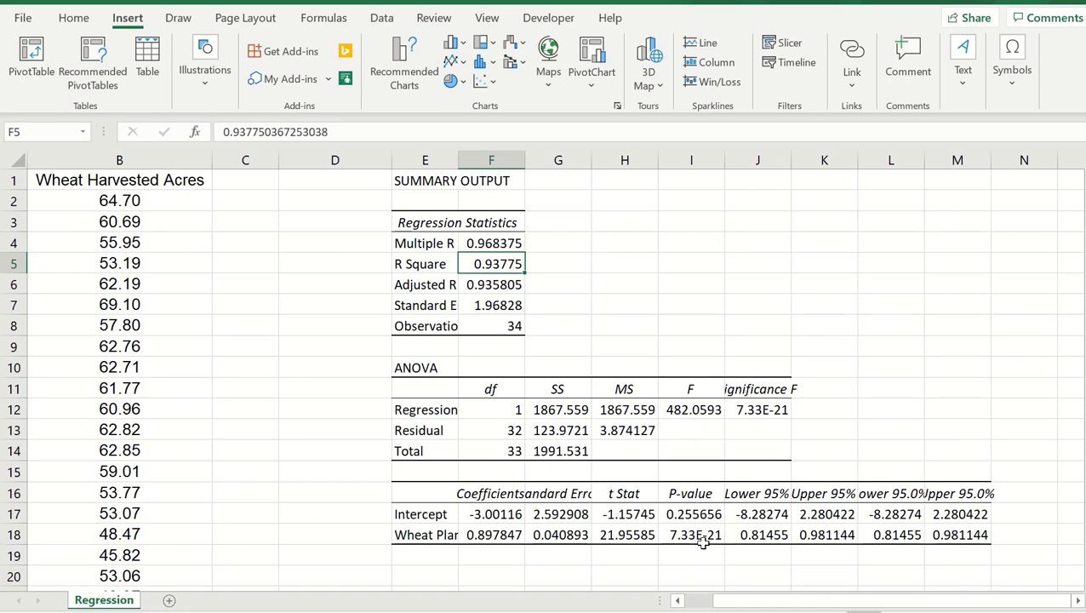
click(691, 534)
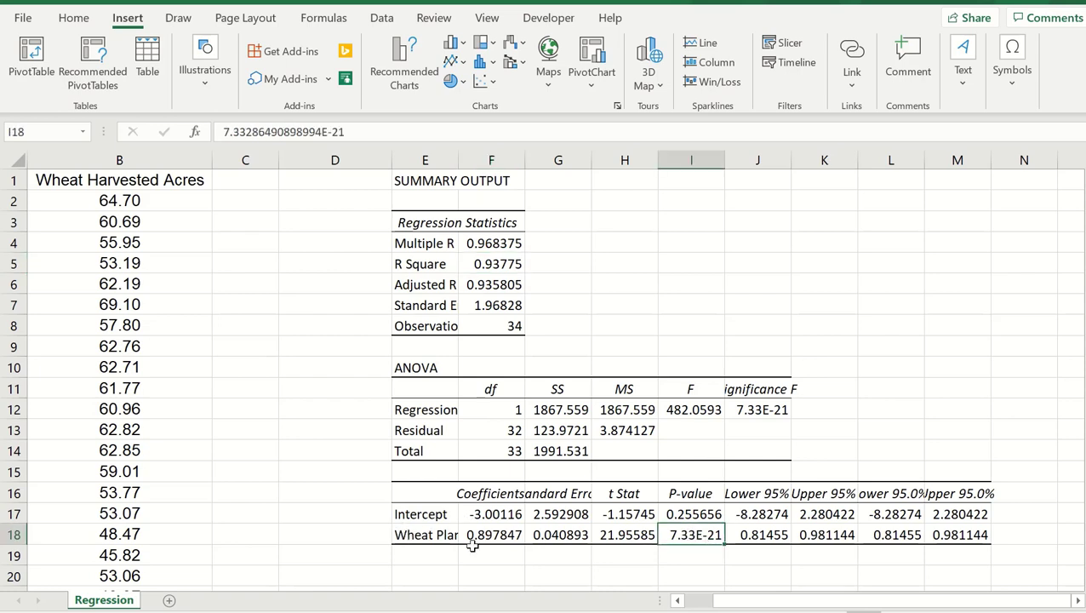
mouse_move(638, 535)
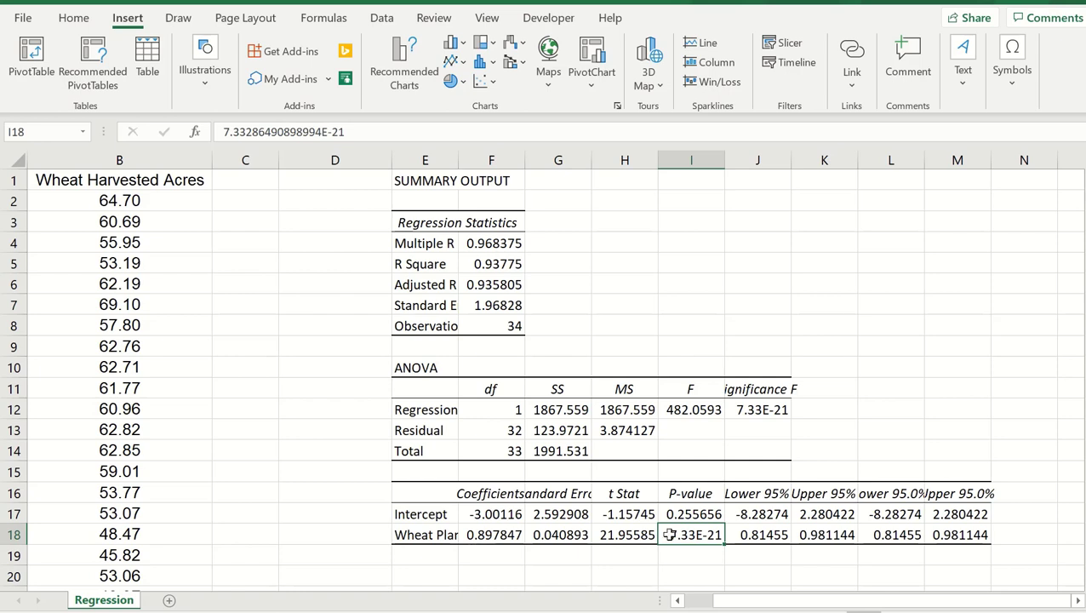
mouse_move(696, 538)
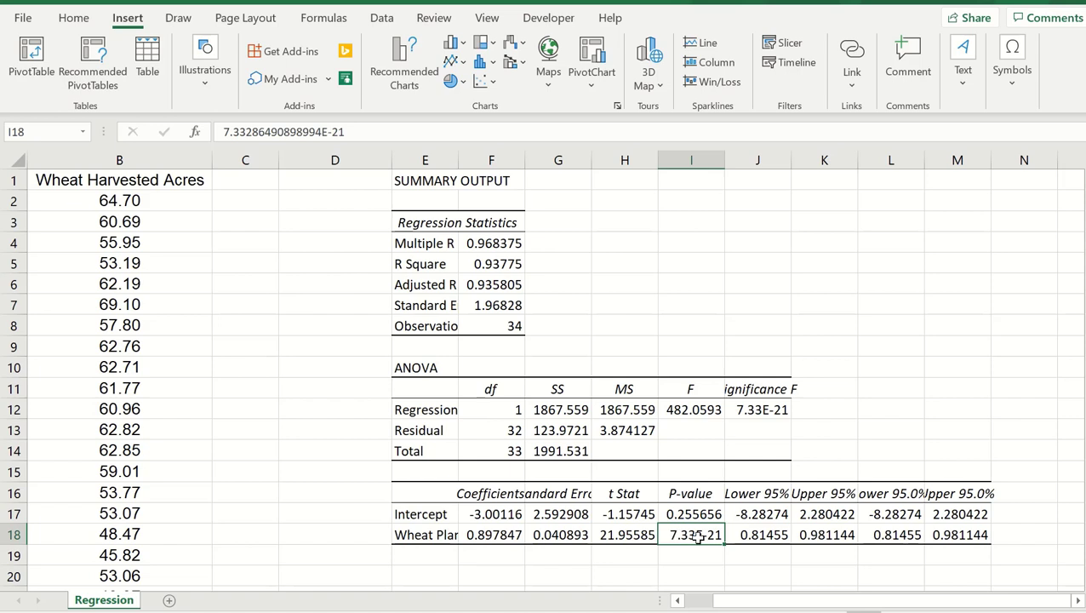